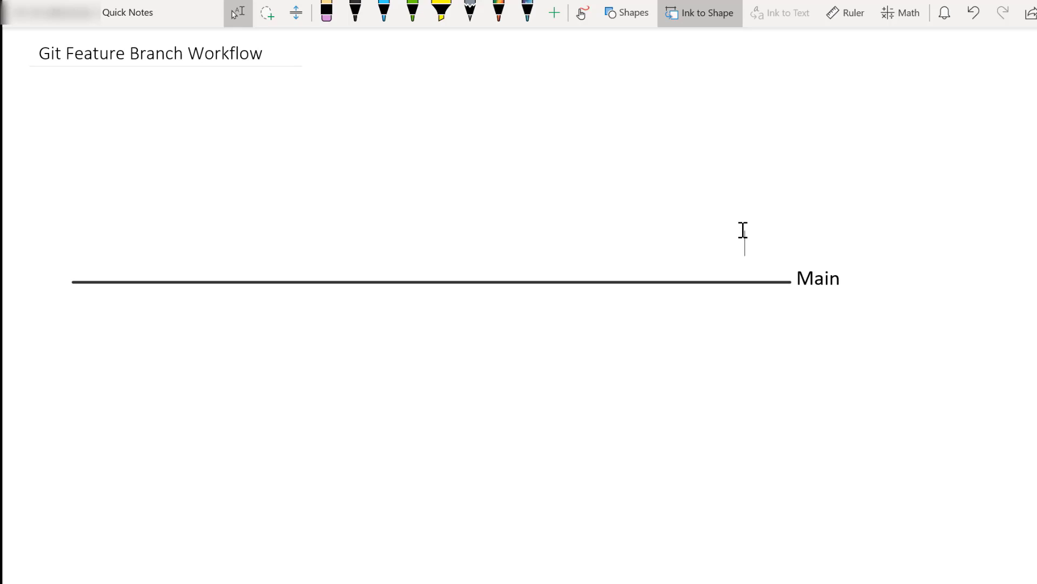
# Label the Main line 'Dev' and pen-draw the Feature 1, Feature 2 and Bug fix 1 branches
pyautogui.write('Dev')
pyautogui.write('Bug fix 1')
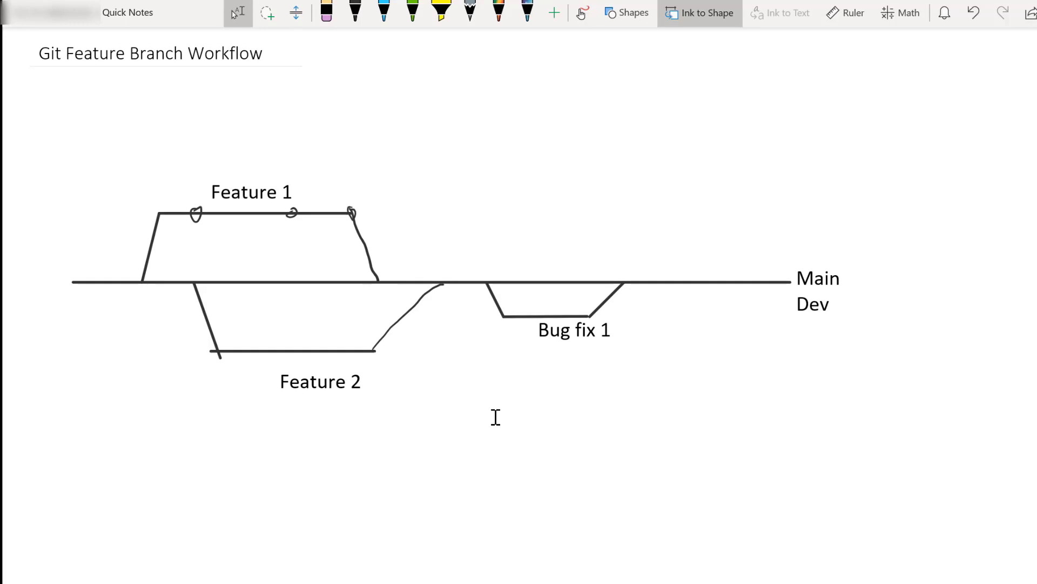
pyautogui.click(469, 363)
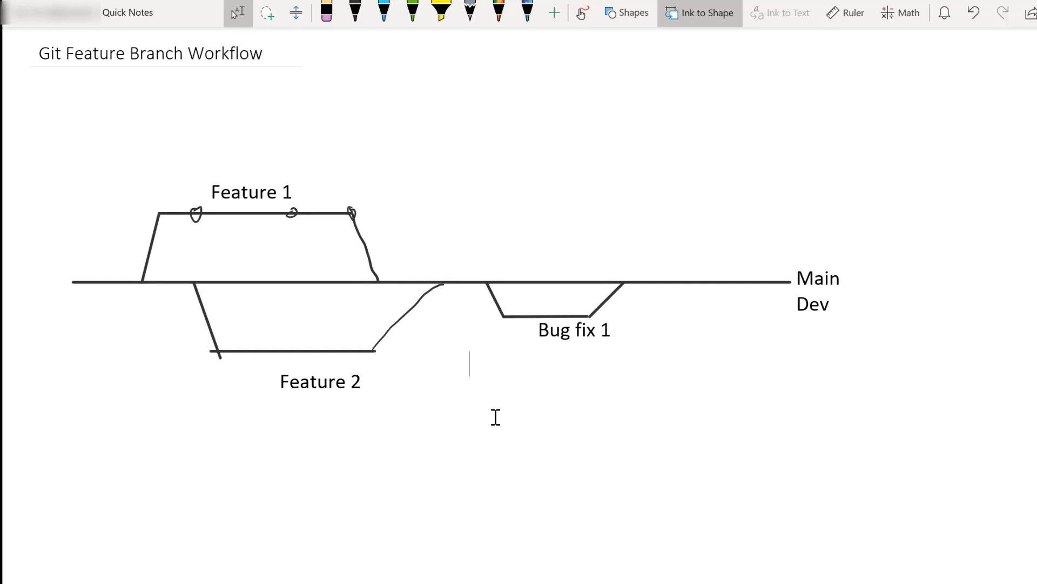